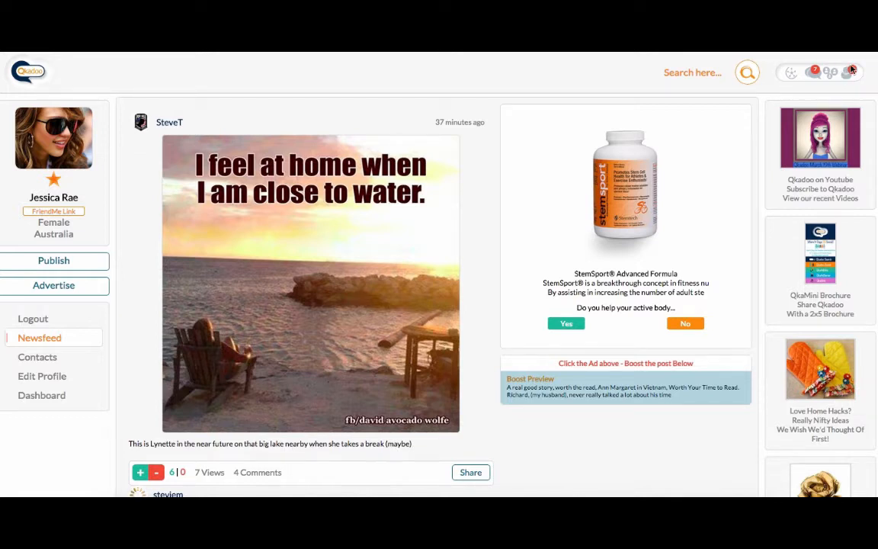
Open the friend-request notifications and view the full pending requests list on Contacts.
{"action": "left_click", "coordinate": [848, 72]}
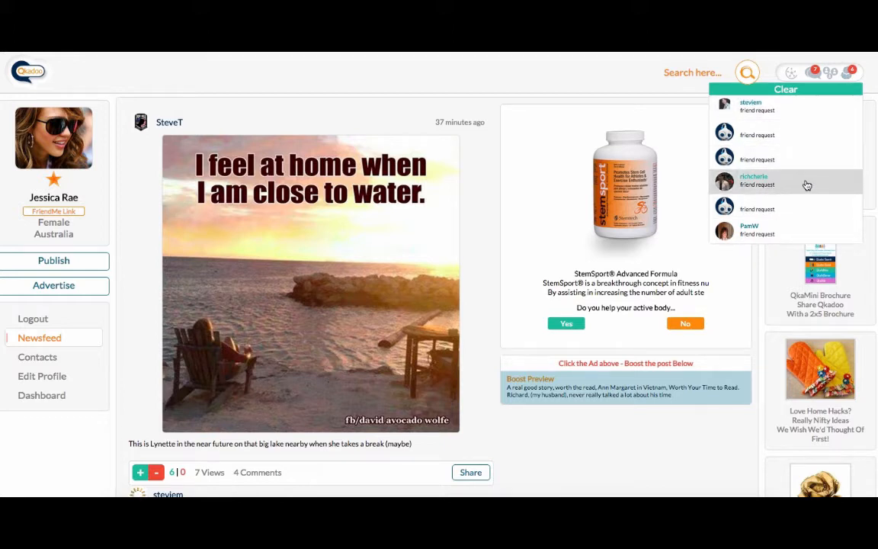
{"action": "left_click", "coordinate": [37, 357]}
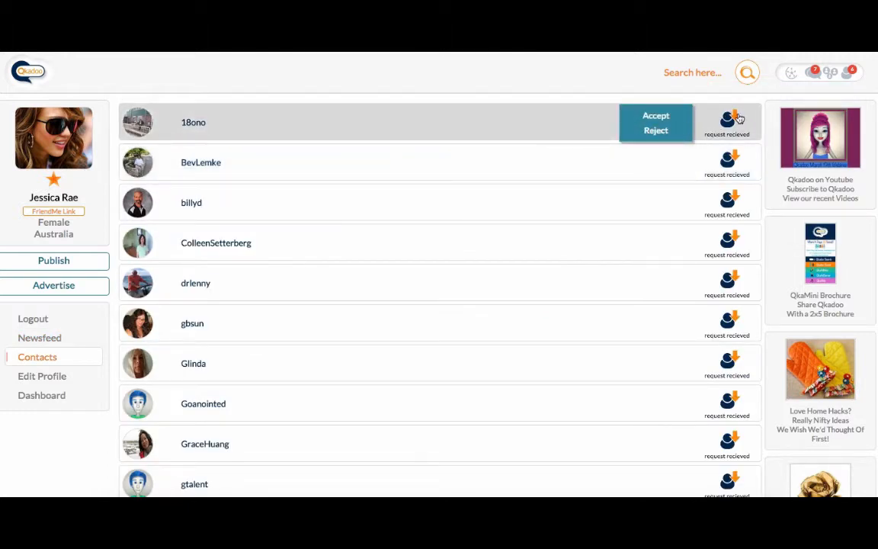
{"action": "mouse_move", "coordinate": [739, 202]}
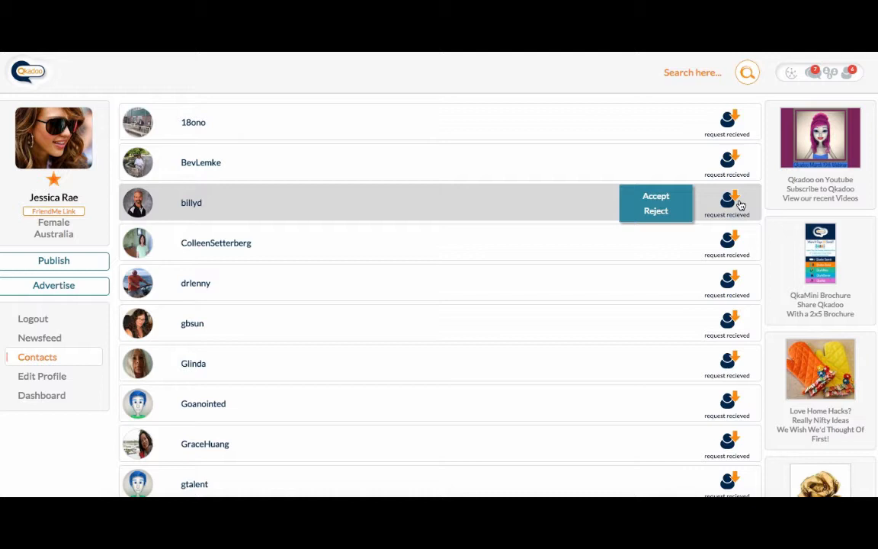
{"action": "mouse_move", "coordinate": [739, 374]}
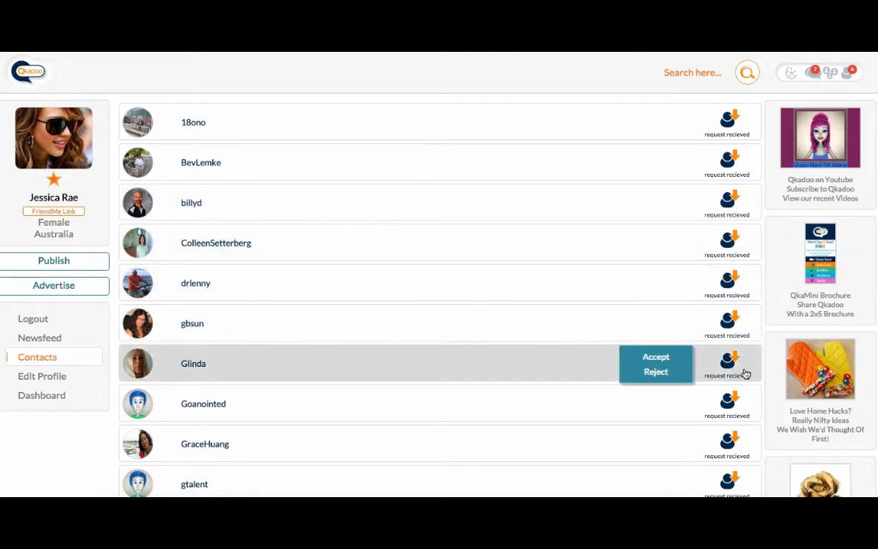
{"action": "mouse_move", "coordinate": [735, 103]}
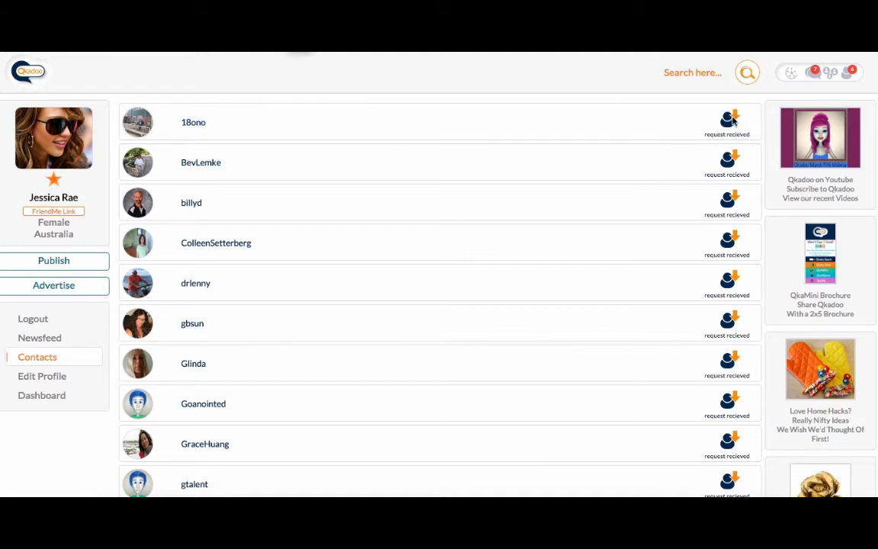
{"action": "scroll", "scroll_direction": "down", "scroll_amount": 3}
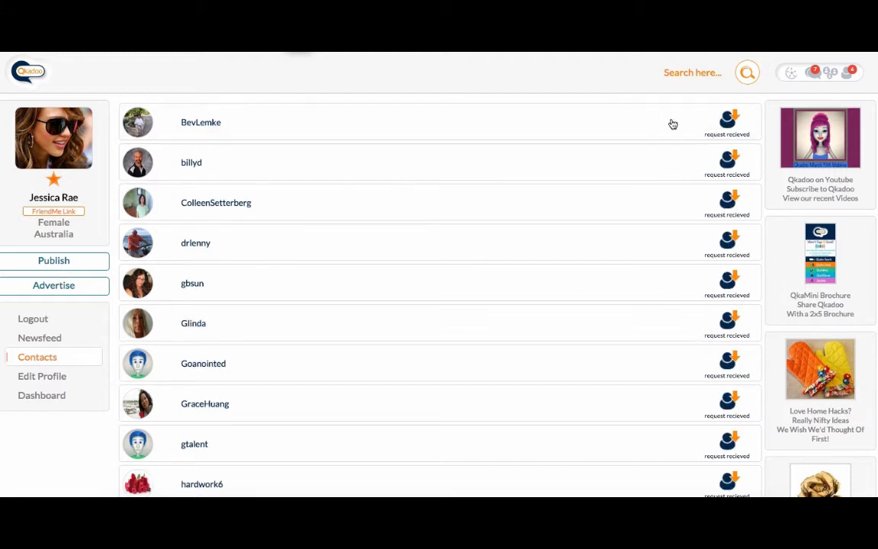
{"action": "mouse_move", "coordinate": [727, 122]}
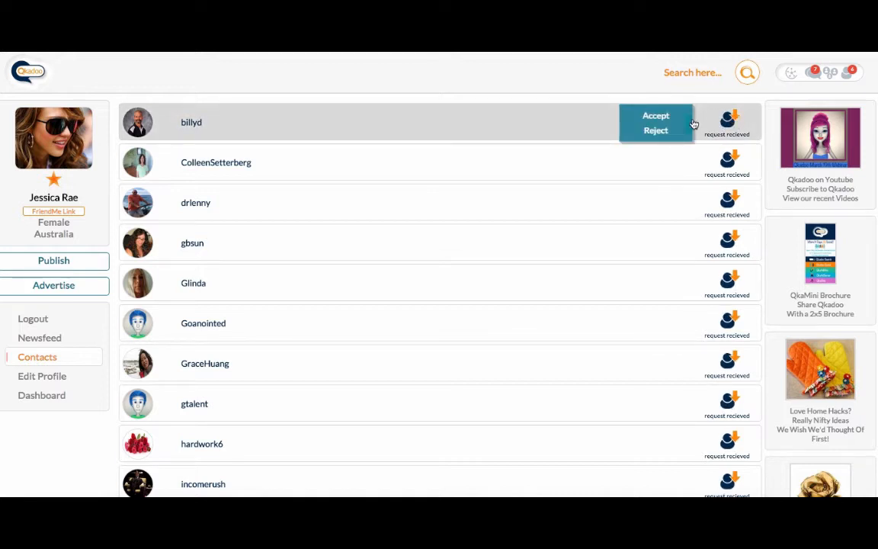
{"action": "left_click", "coordinate": [655, 115]}
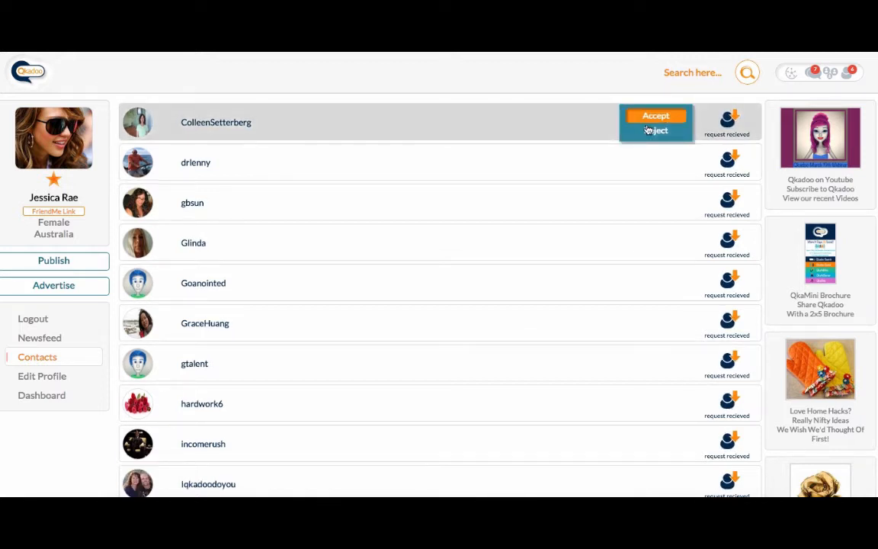
{"action": "scroll", "scroll_direction": "down", "scroll_amount": 3}
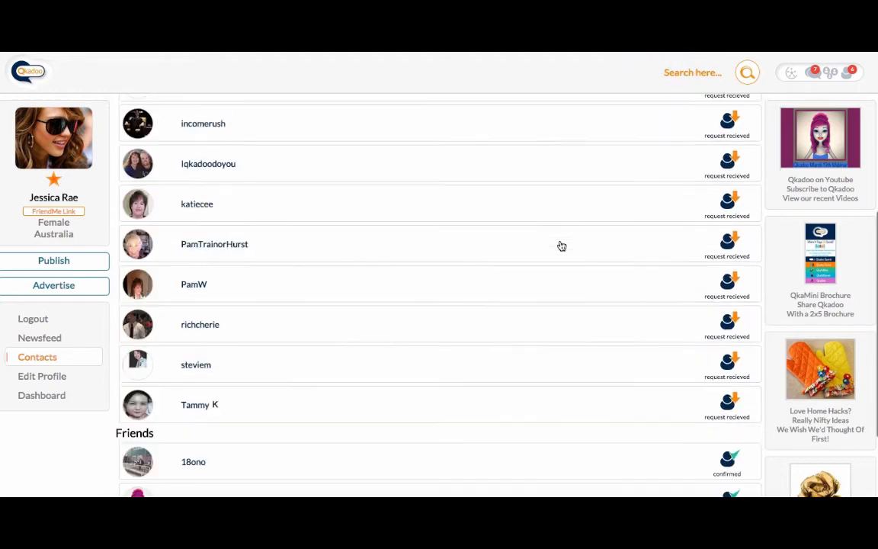
{"action": "scroll", "scroll_direction": "down", "scroll_amount": 3}
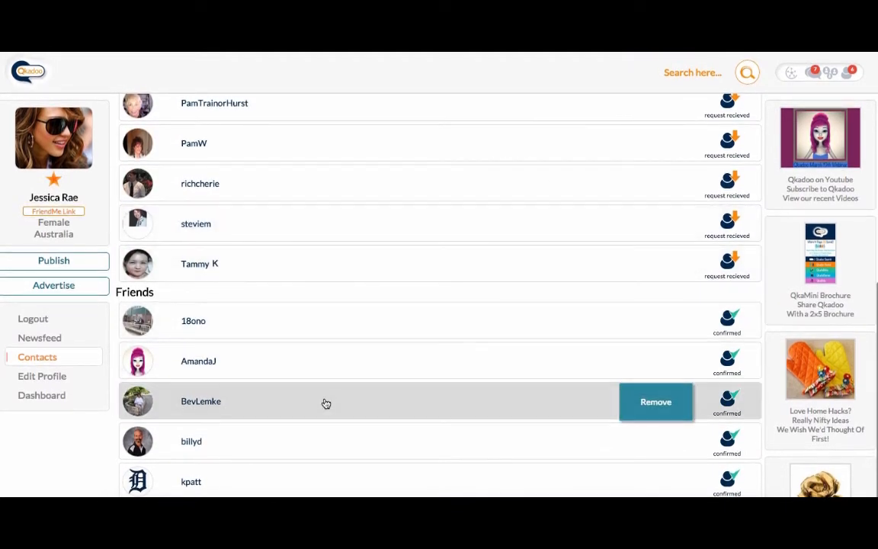
{"action": "mouse_move", "coordinate": [297, 320]}
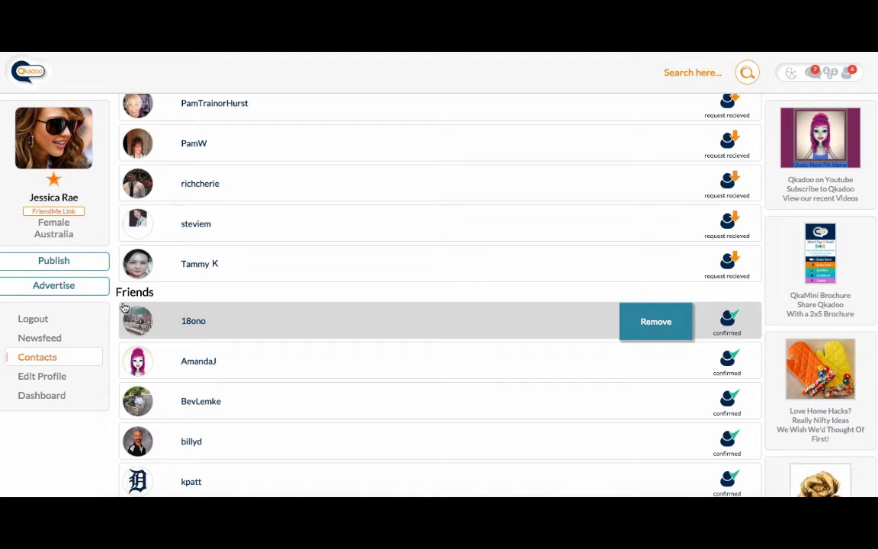
{"action": "mouse_move", "coordinate": [334, 324]}
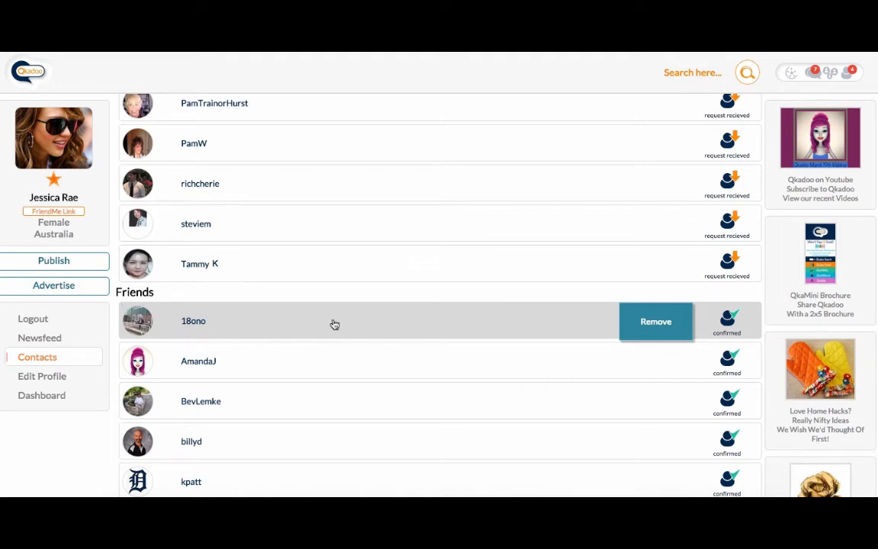
{"action": "mouse_move", "coordinate": [343, 186]}
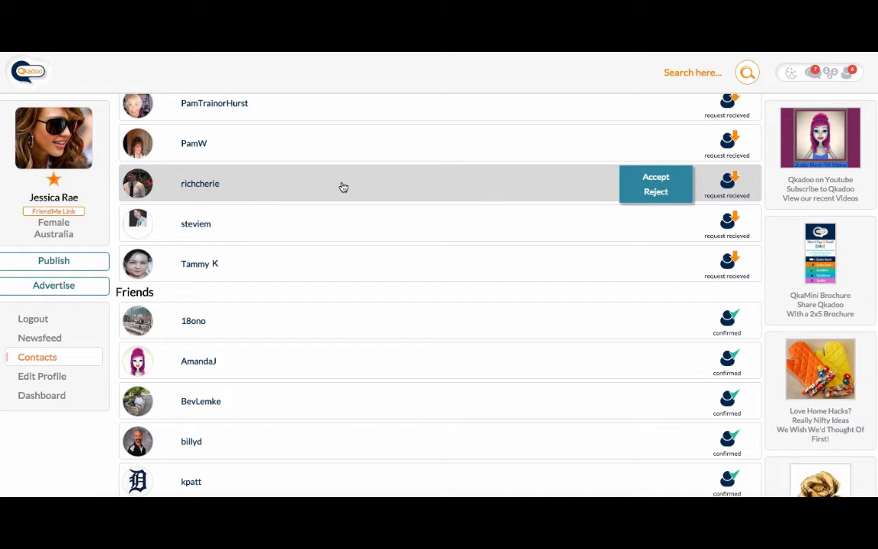
{"action": "mouse_move", "coordinate": [342, 264]}
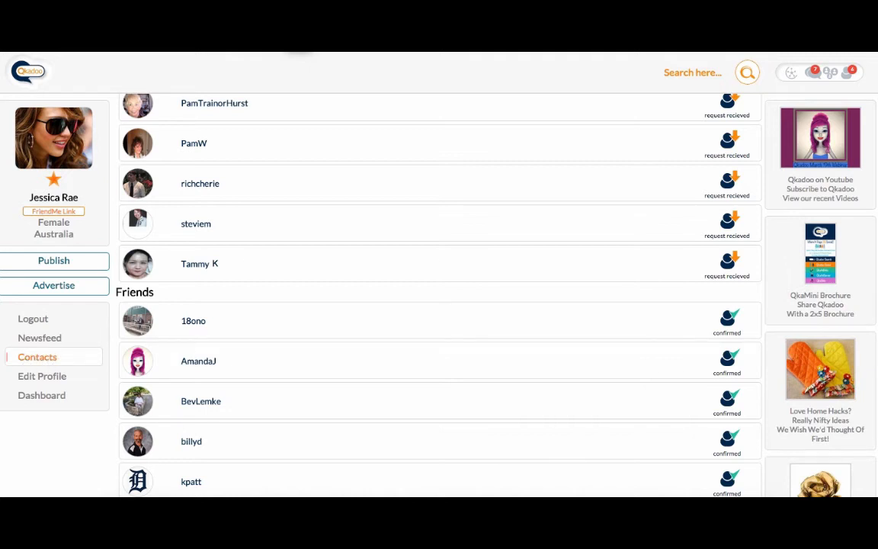
{"action": "left_click", "coordinate": [39, 338]}
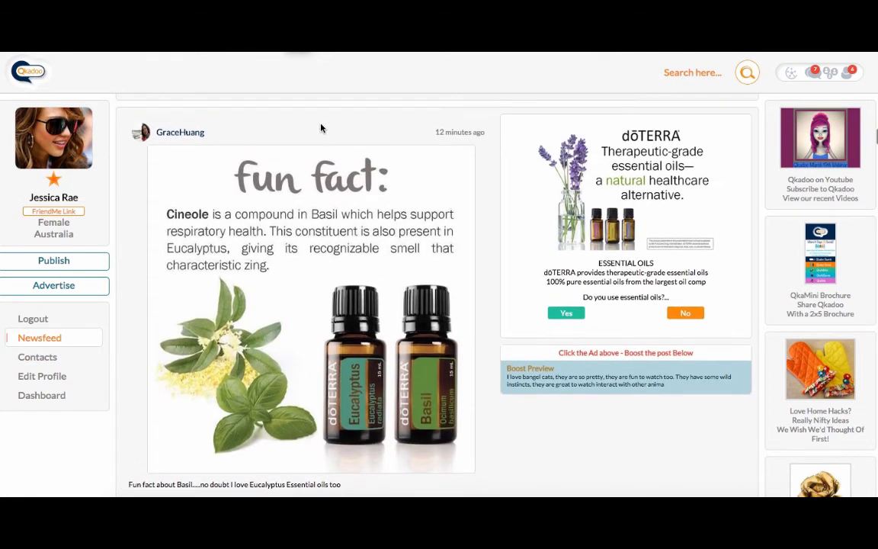
{"action": "scroll", "scroll_direction": "down", "scroll_amount": 3}
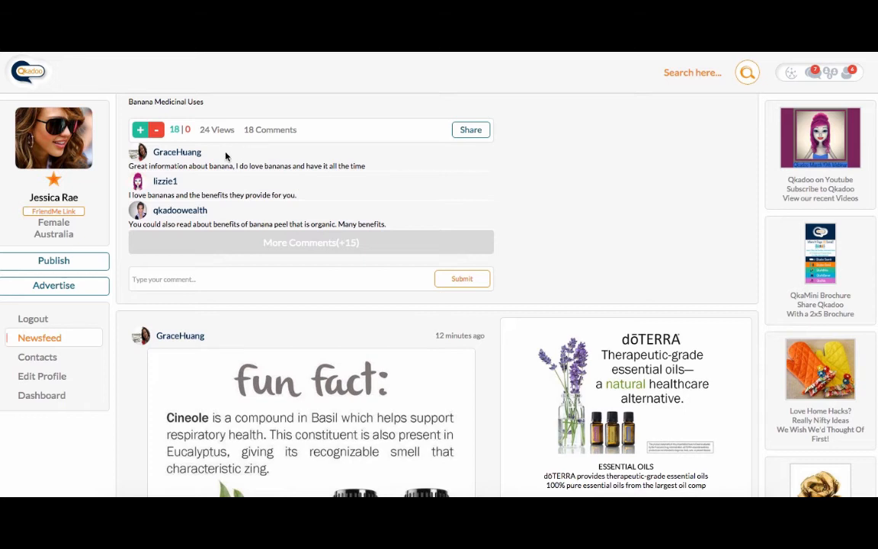
{"action": "mouse_move", "coordinate": [162, 215]}
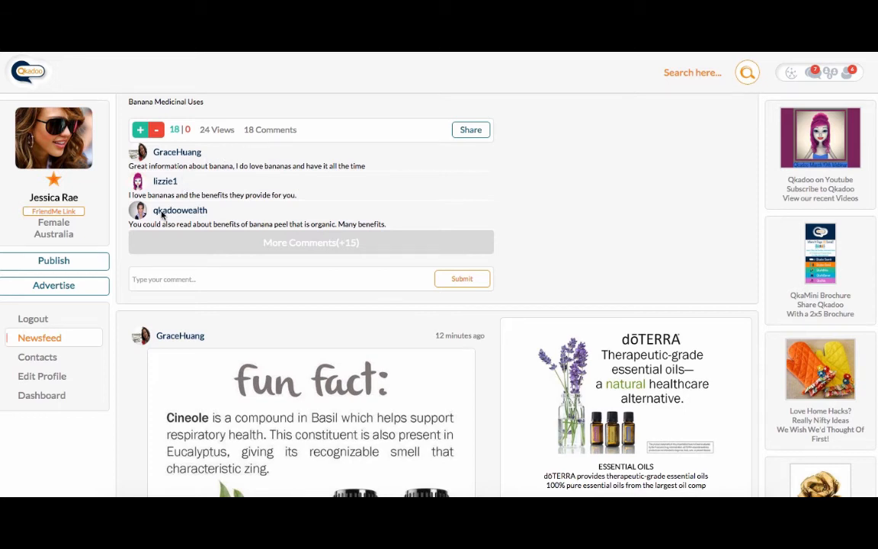
{"action": "mouse_move", "coordinate": [143, 216]}
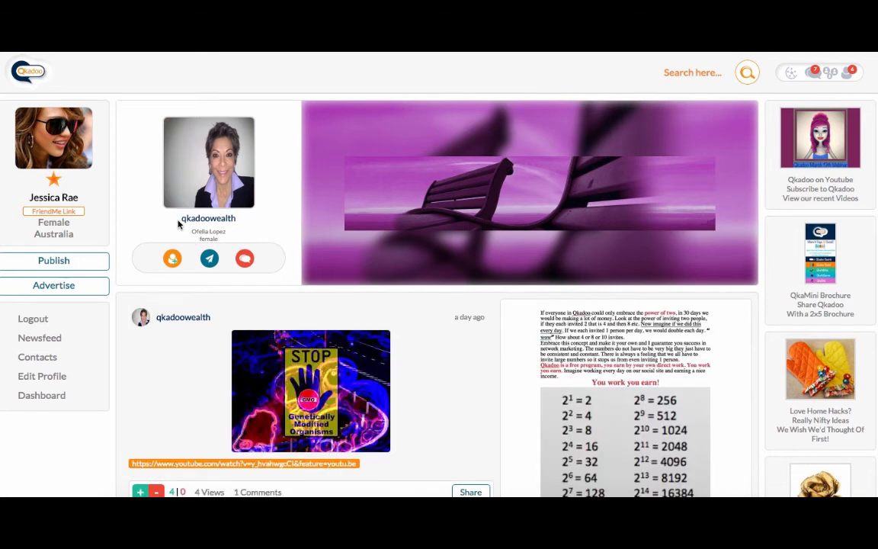
{"action": "mouse_move", "coordinate": [173, 288]}
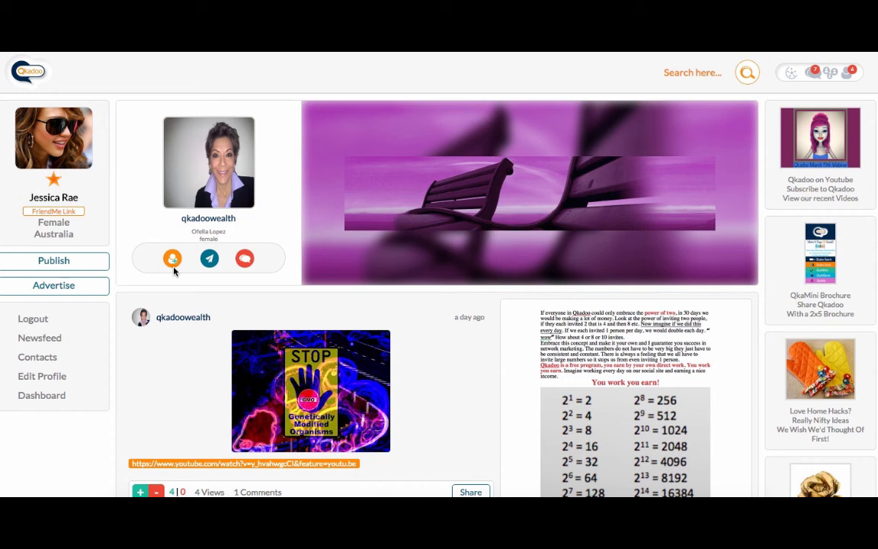
{"action": "left_click", "coordinate": [172, 258]}
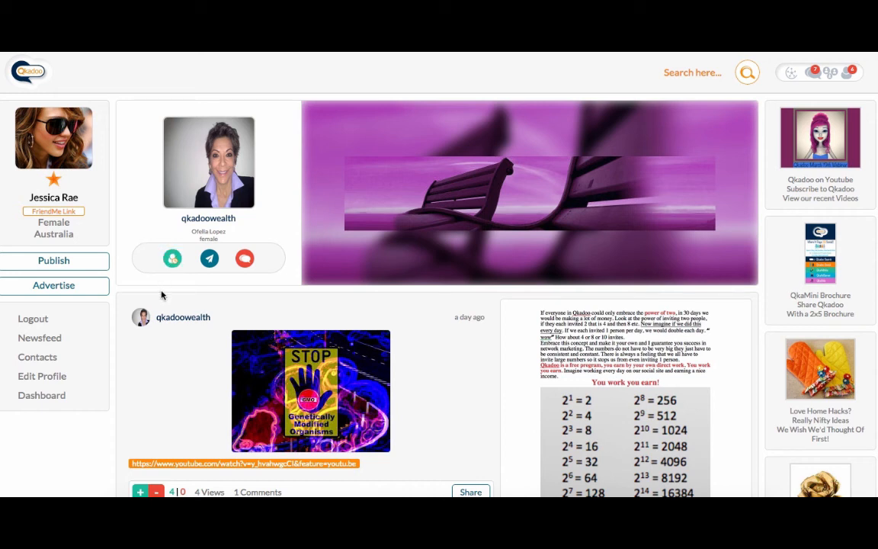
{"action": "mouse_move", "coordinate": [843, 63]}
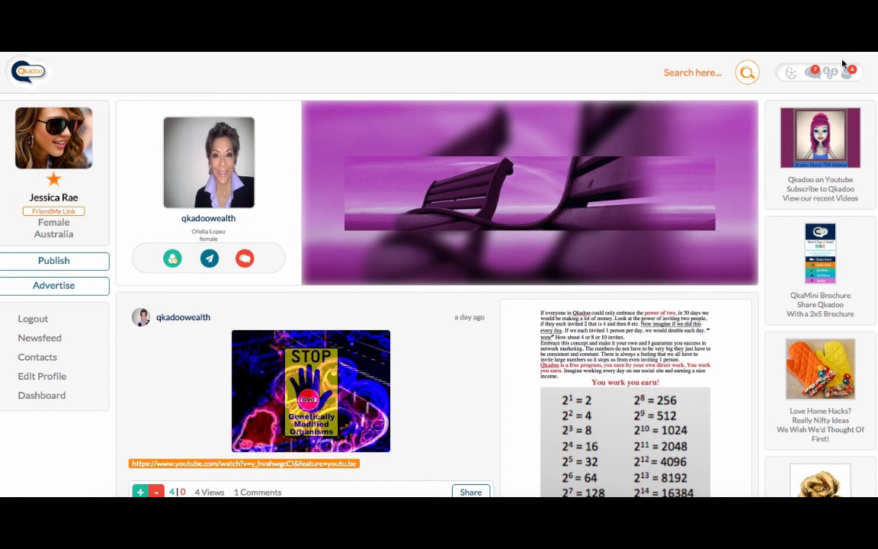